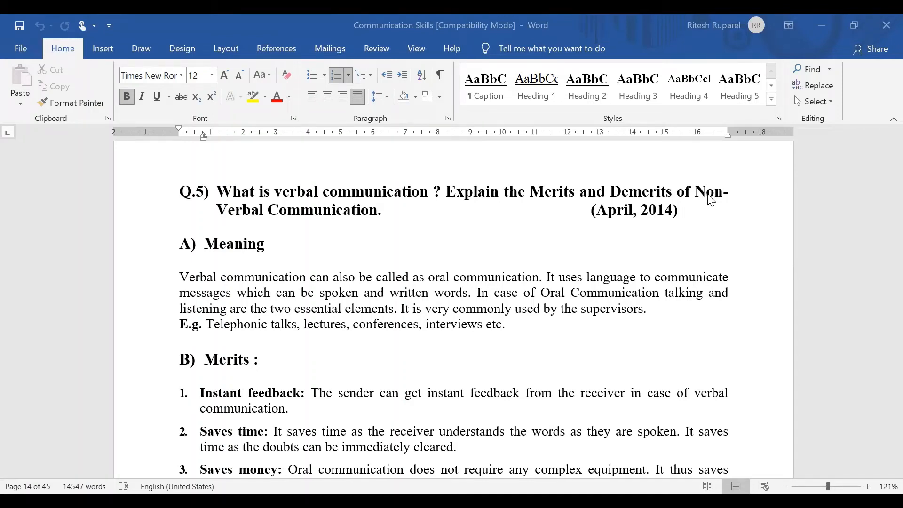
{"action": "mouse_move", "coordinate": [704, 289]}
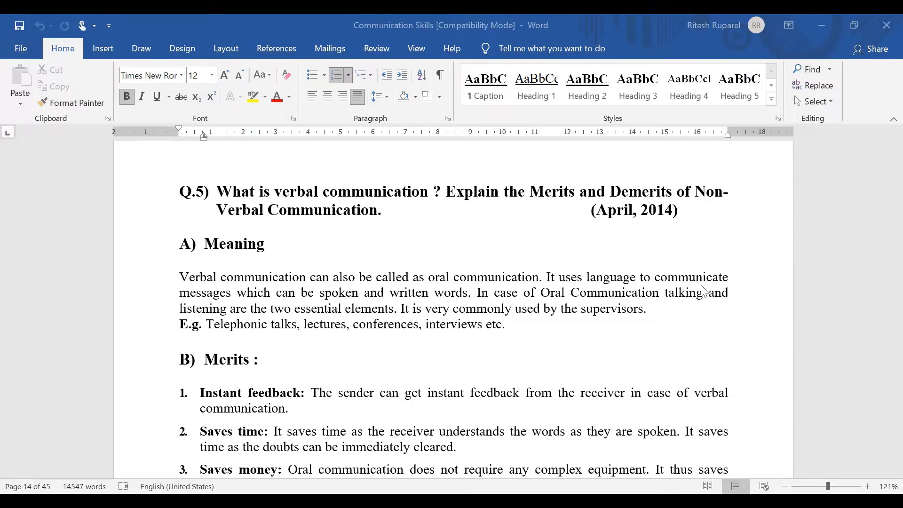
Select 'oral communication' in the Meaning paragraph to begin bolding it.
{"action": "double_click", "coordinate": [439, 277]}
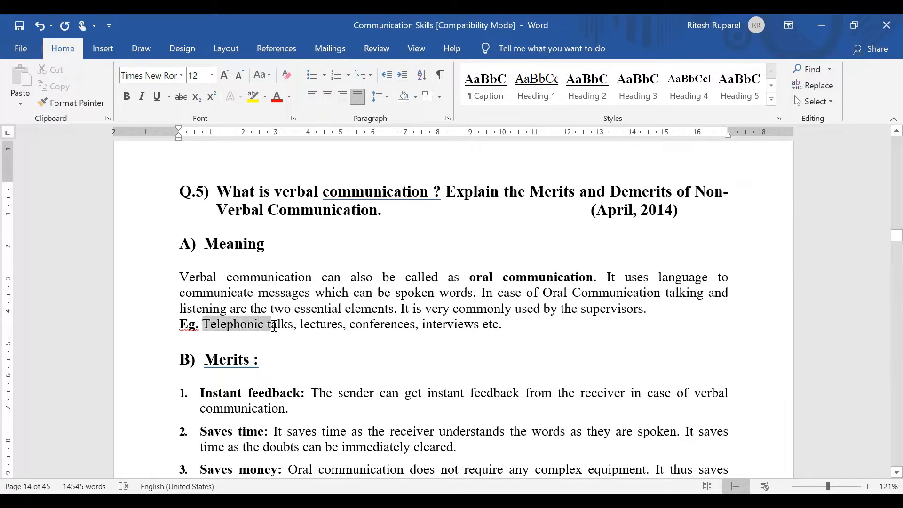
{"action": "left_click", "coordinate": [456, 370]}
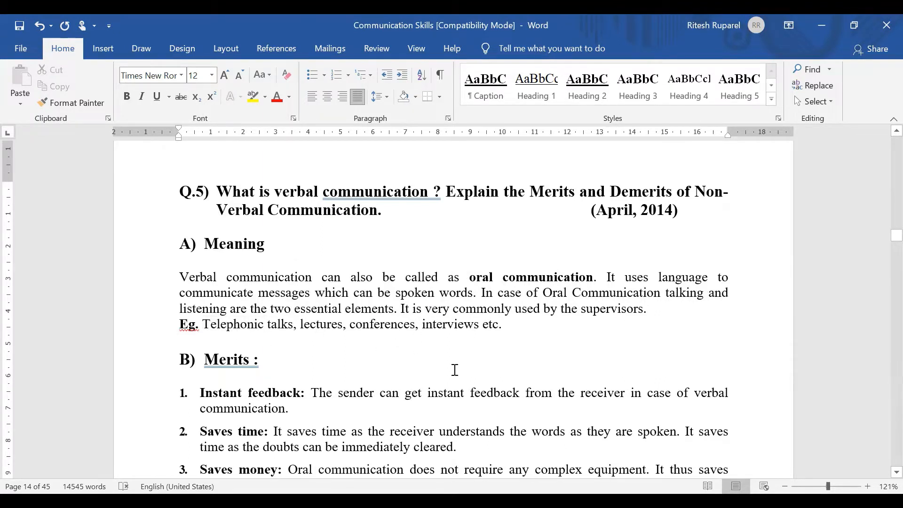
{"action": "left_click", "coordinate": [317, 324]}
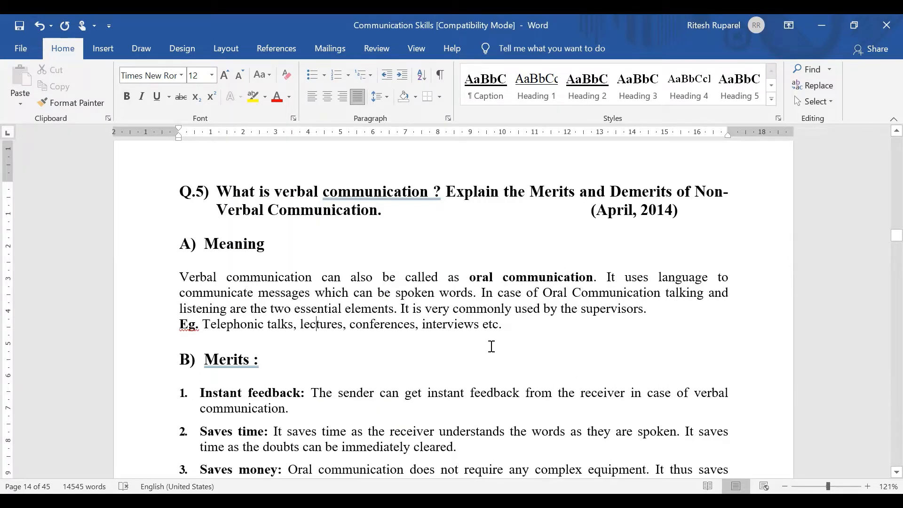
{"action": "mouse_move", "coordinate": [497, 346]}
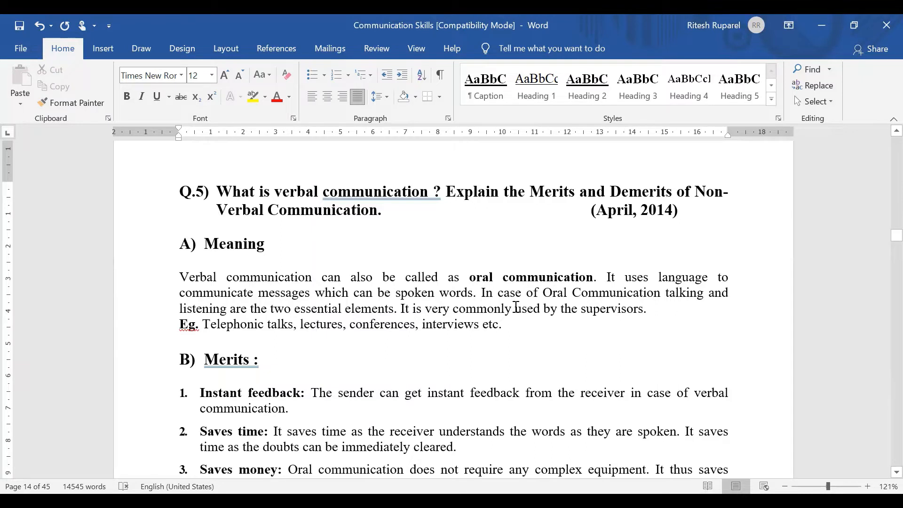
{"action": "left_click", "coordinate": [312, 324]}
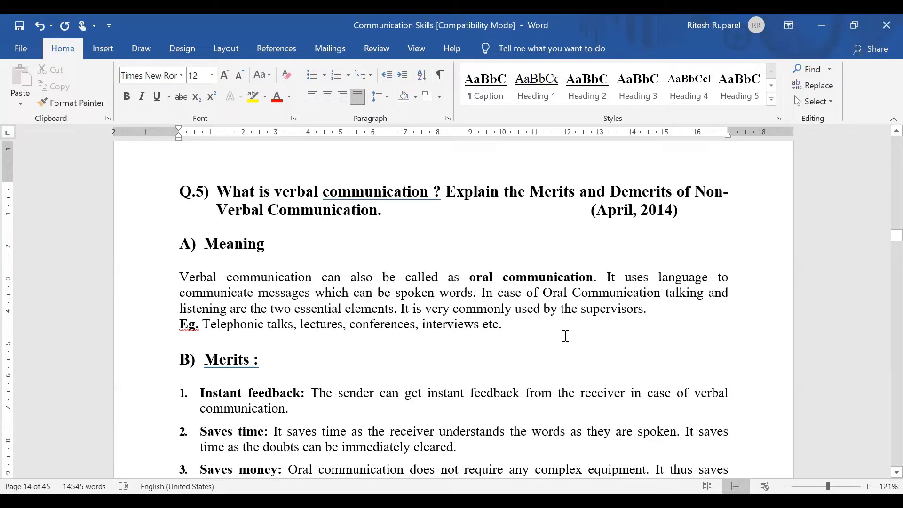
{"action": "scroll", "scroll_direction": "down", "scroll_amount": 3}
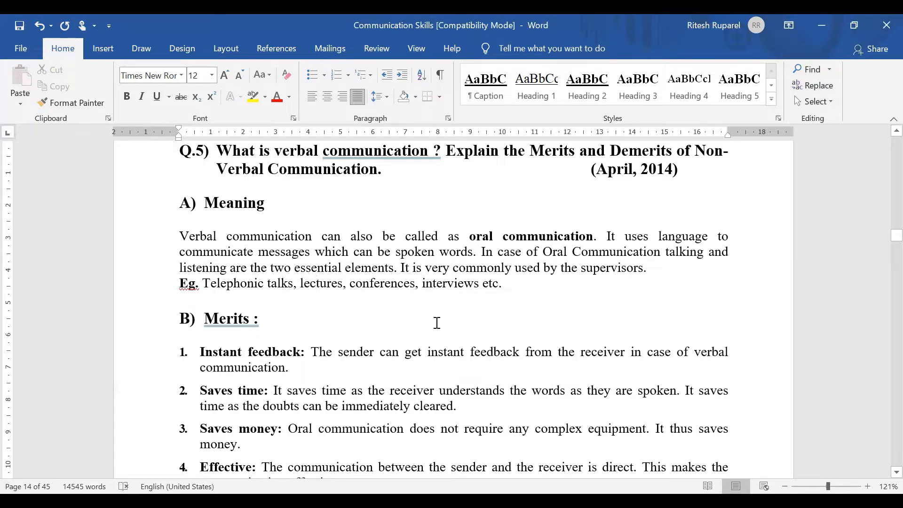
{"action": "mouse_move", "coordinate": [441, 323]}
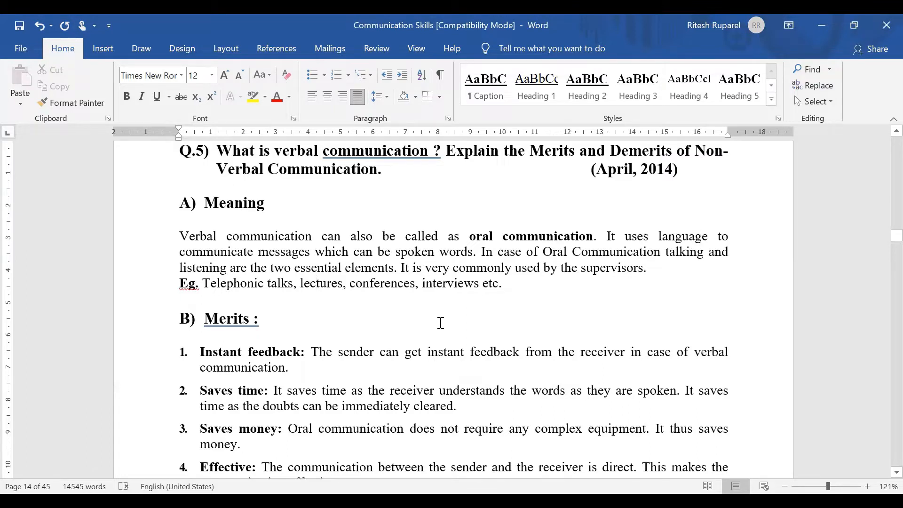
{"action": "left_click", "coordinate": [316, 284]}
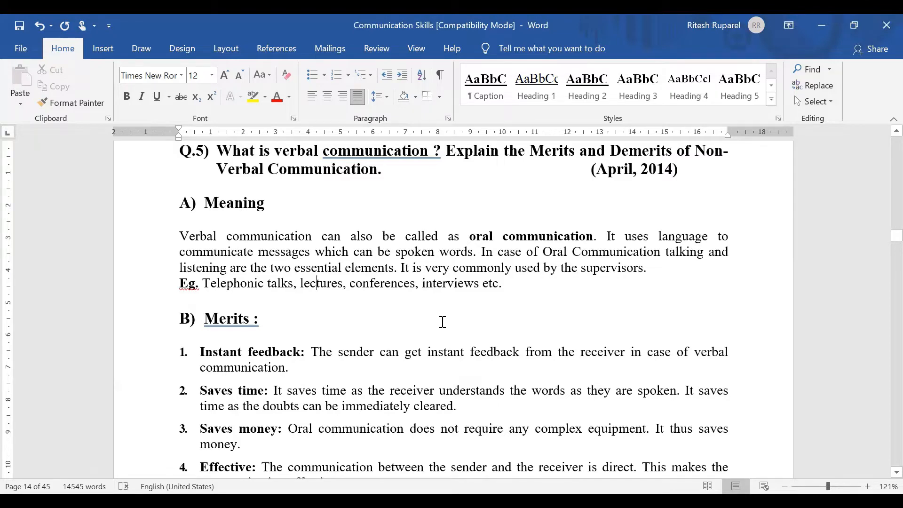
{"action": "scroll", "scroll_direction": "down", "scroll_amount": 3}
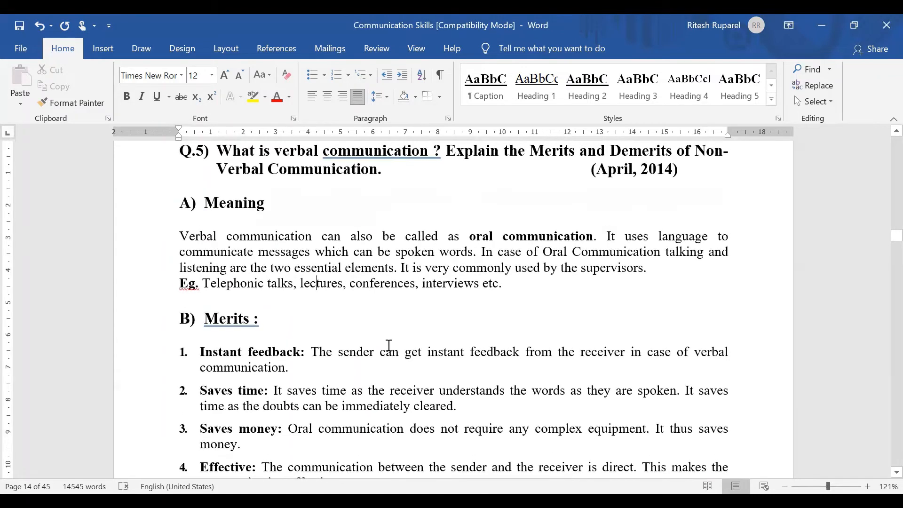
{"action": "scroll", "scroll_direction": "down", "scroll_amount": 3}
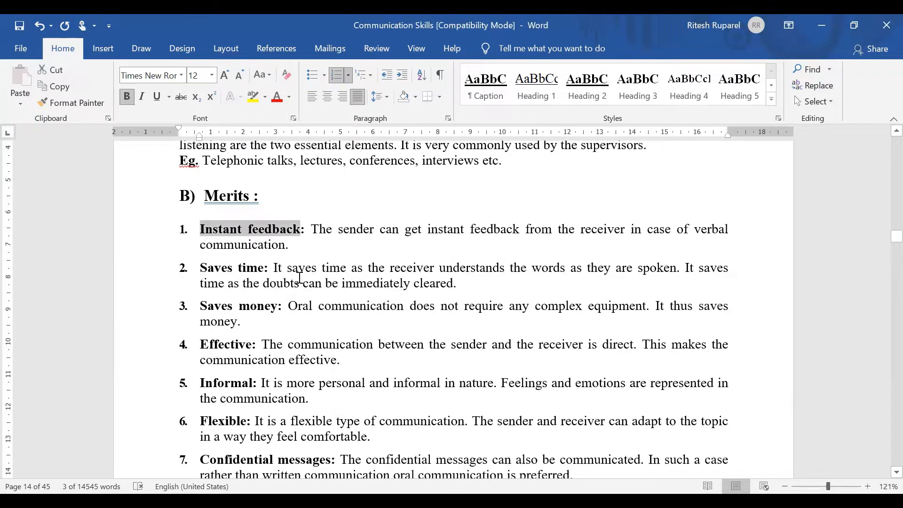
{"action": "left_click", "coordinate": [303, 283]}
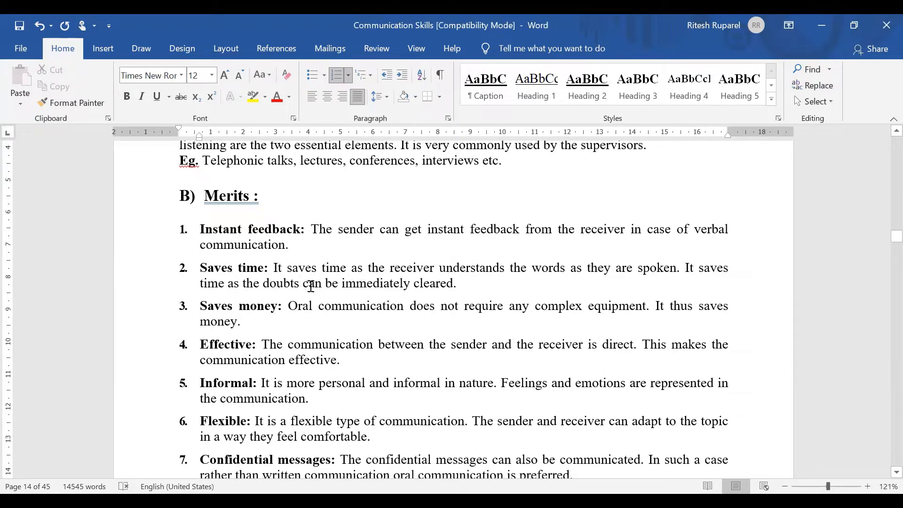
{"action": "left_click", "coordinate": [301, 284]}
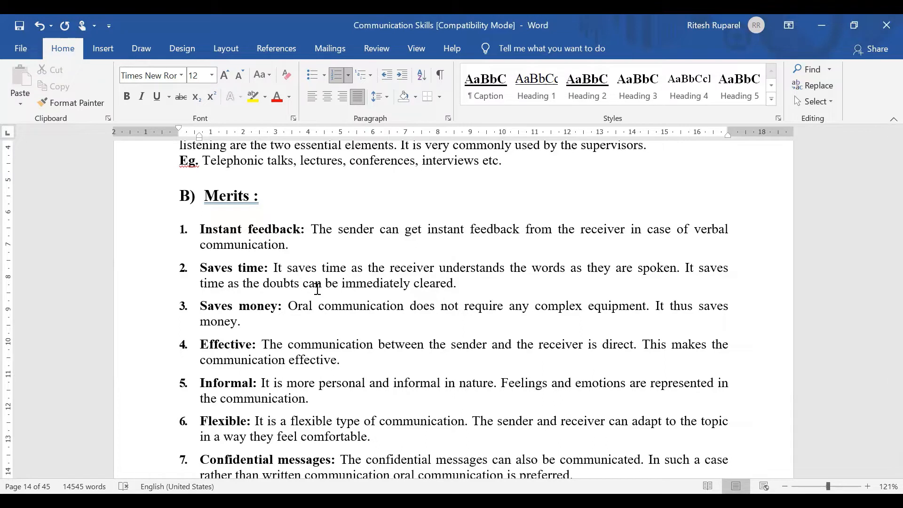
{"action": "left_click", "coordinate": [299, 283]}
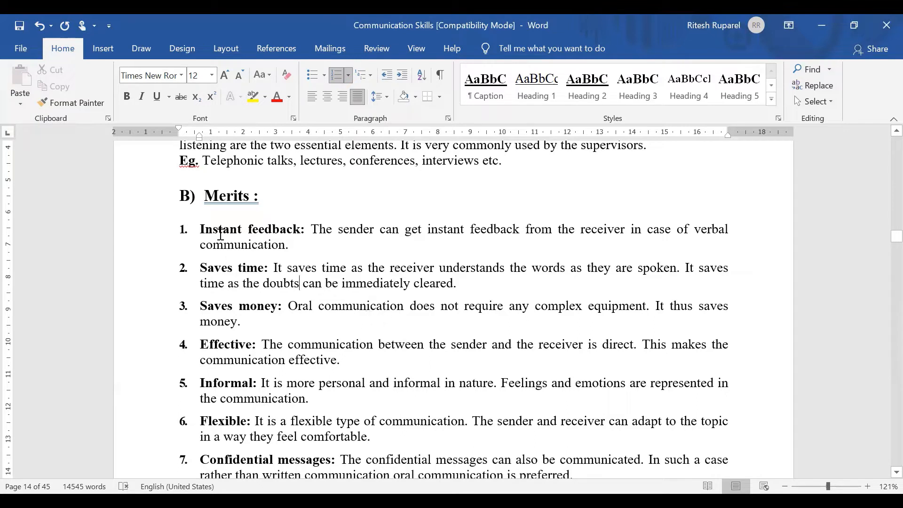
{"action": "mouse_move", "coordinate": [375, 284]}
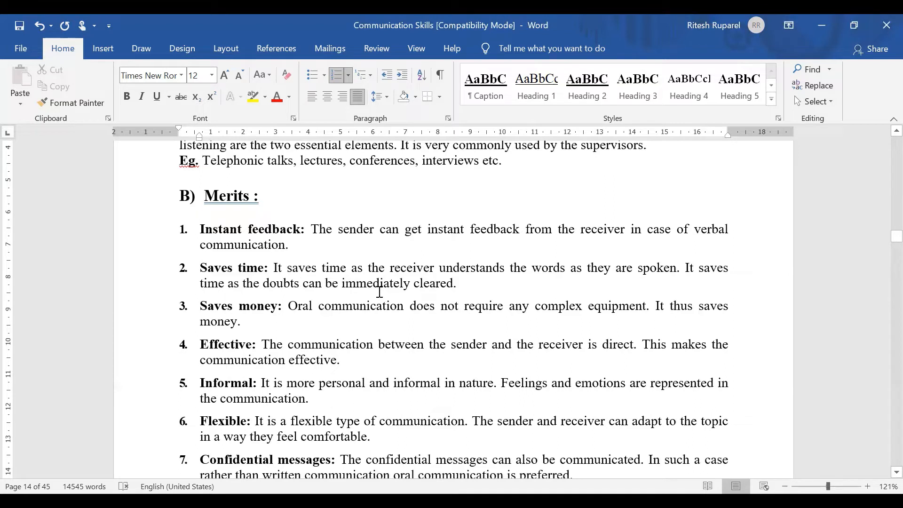
{"action": "left_click", "coordinate": [299, 283]}
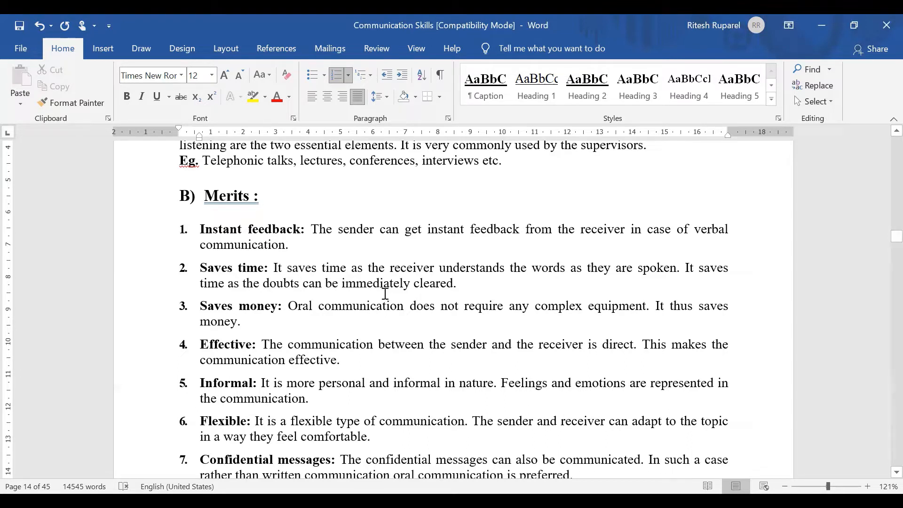
{"action": "left_click", "coordinate": [300, 283]}
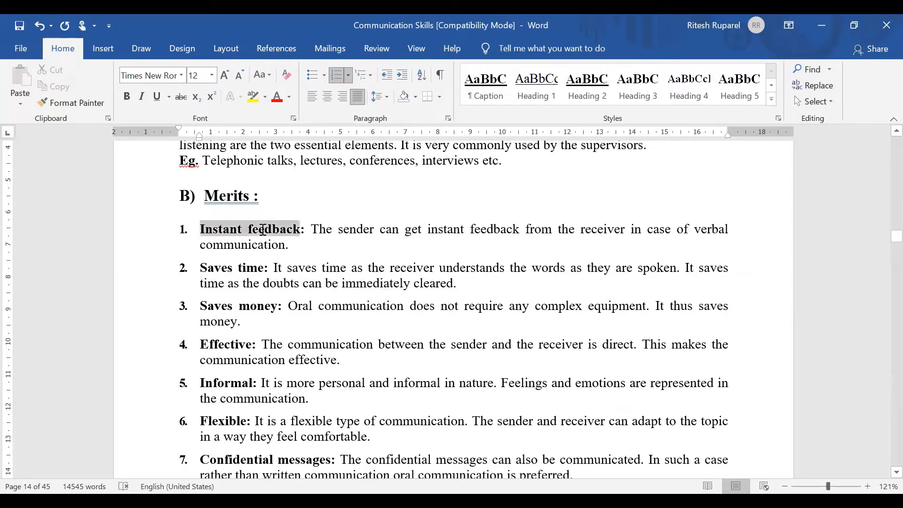
{"action": "double_click", "coordinate": [247, 267]}
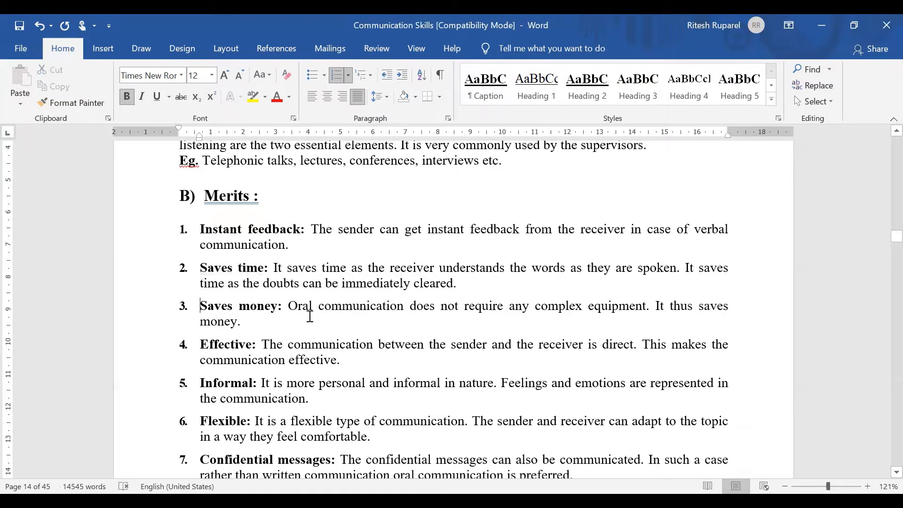
{"action": "mouse_move", "coordinate": [315, 318]}
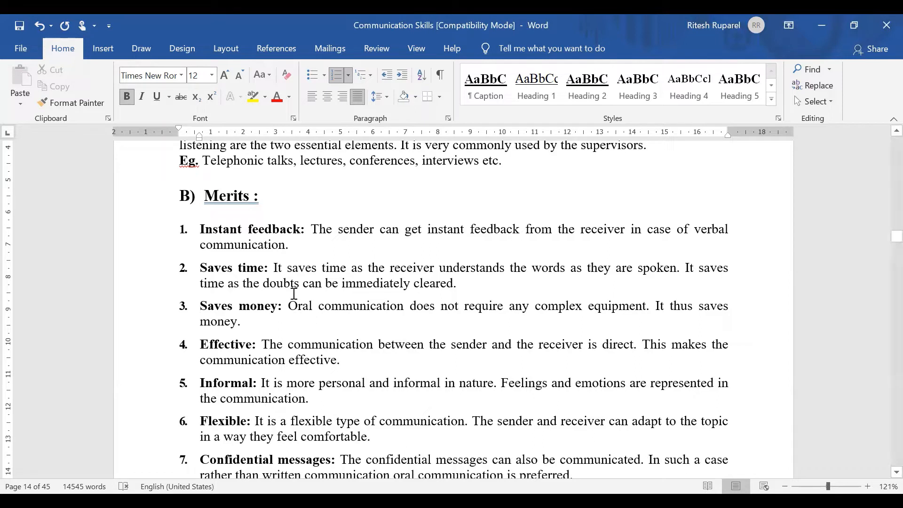
{"action": "mouse_move", "coordinate": [380, 273]}
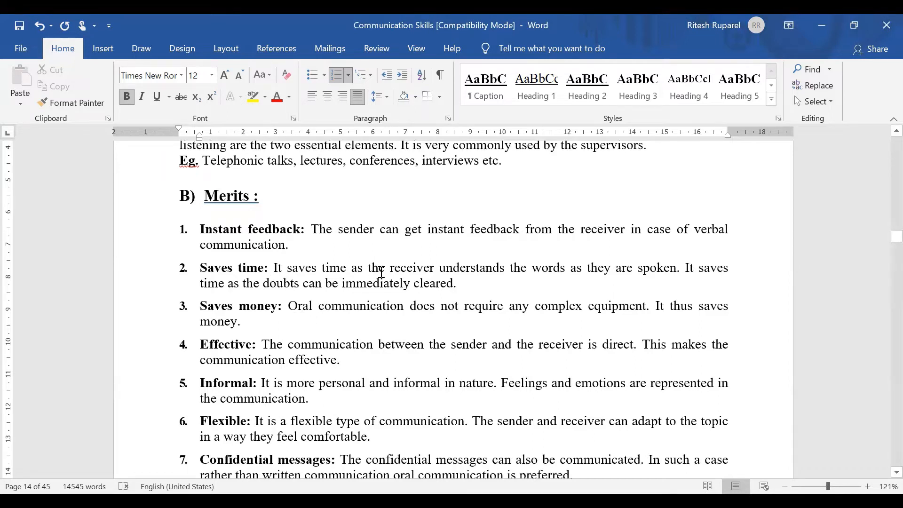
{"action": "mouse_move", "coordinate": [602, 284]}
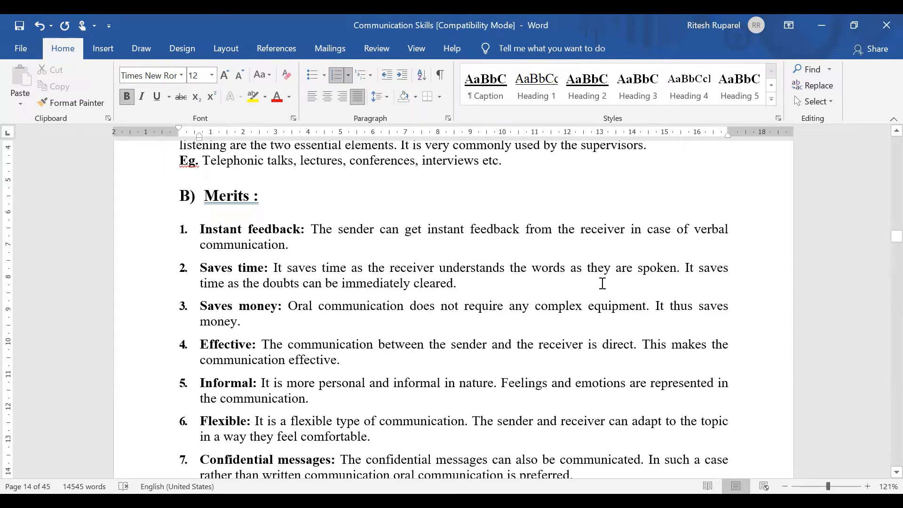
{"action": "left_click", "coordinate": [200, 305]}
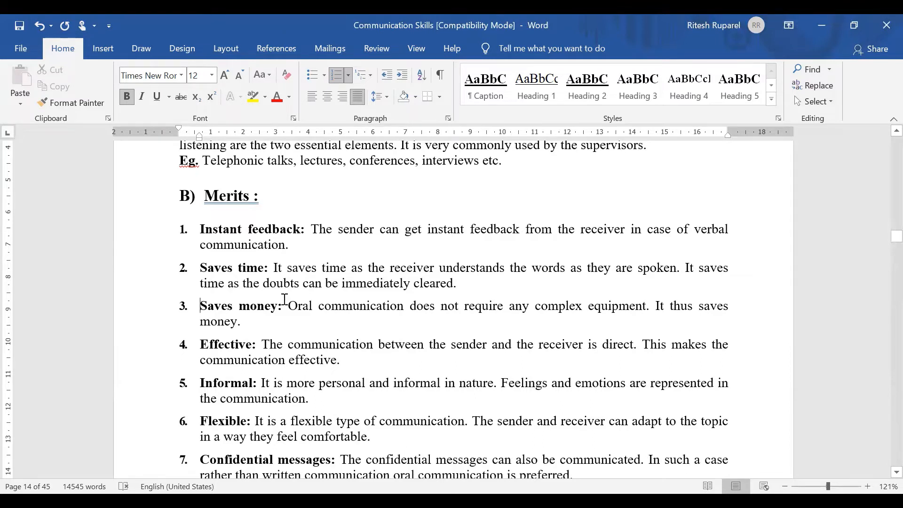
{"action": "mouse_move", "coordinate": [296, 291]}
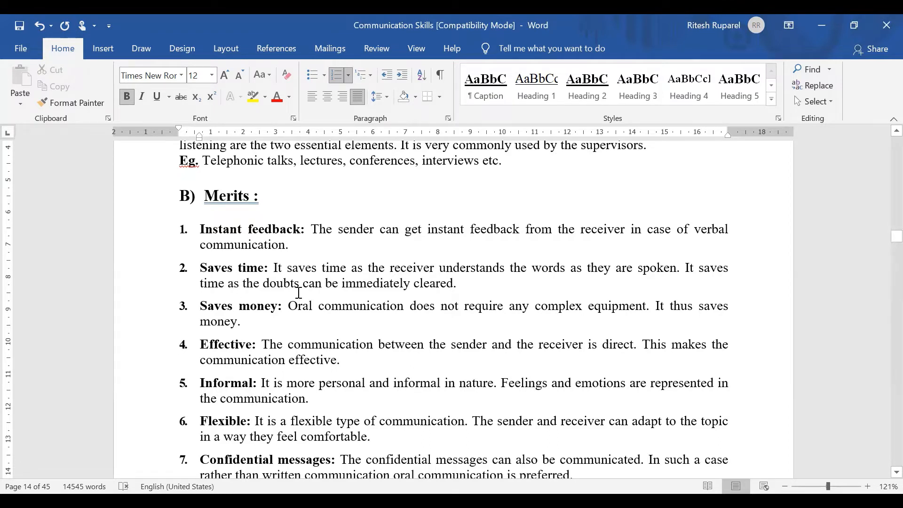
{"action": "mouse_move", "coordinate": [346, 330]}
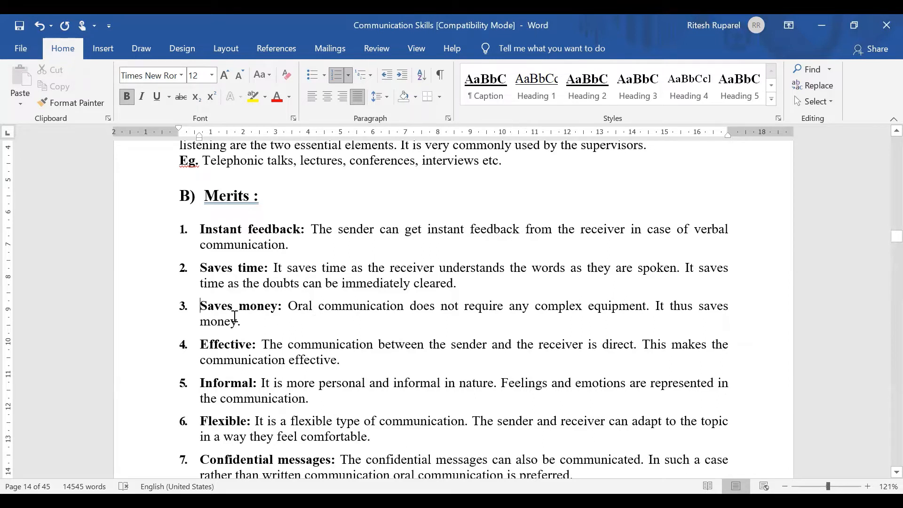
{"action": "mouse_move", "coordinate": [322, 336]}
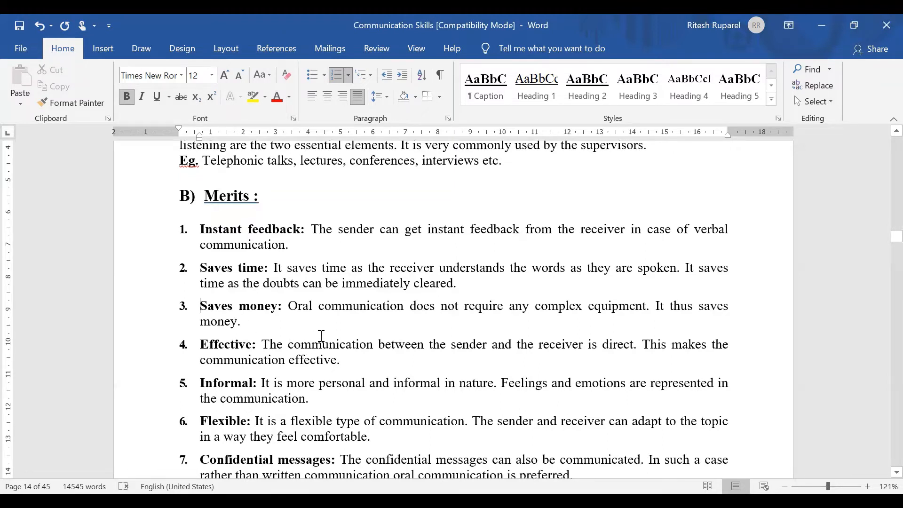
{"action": "mouse_move", "coordinate": [324, 337]}
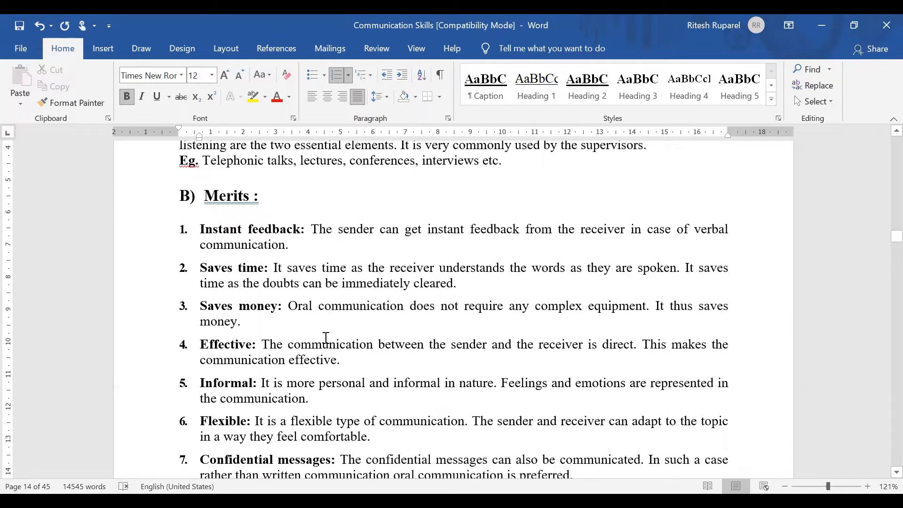
{"action": "mouse_move", "coordinate": [331, 344]}
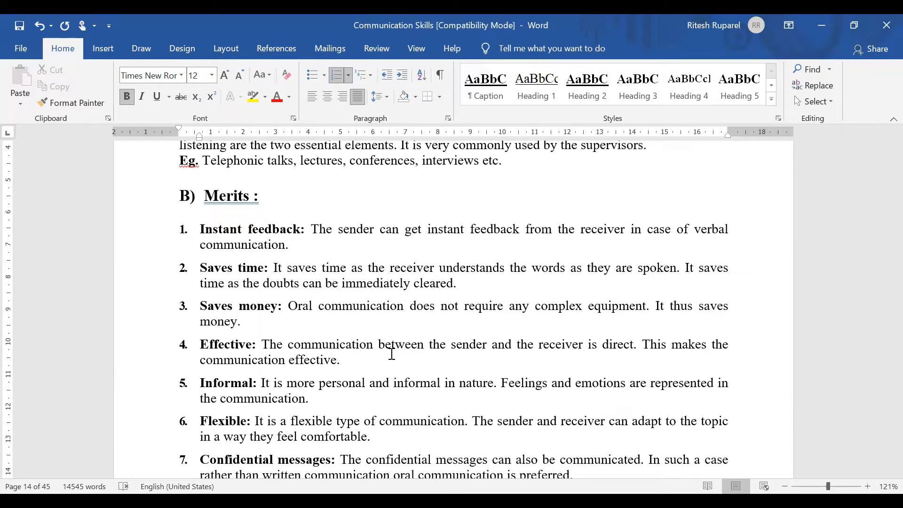
{"action": "left_click", "coordinate": [199, 306]}
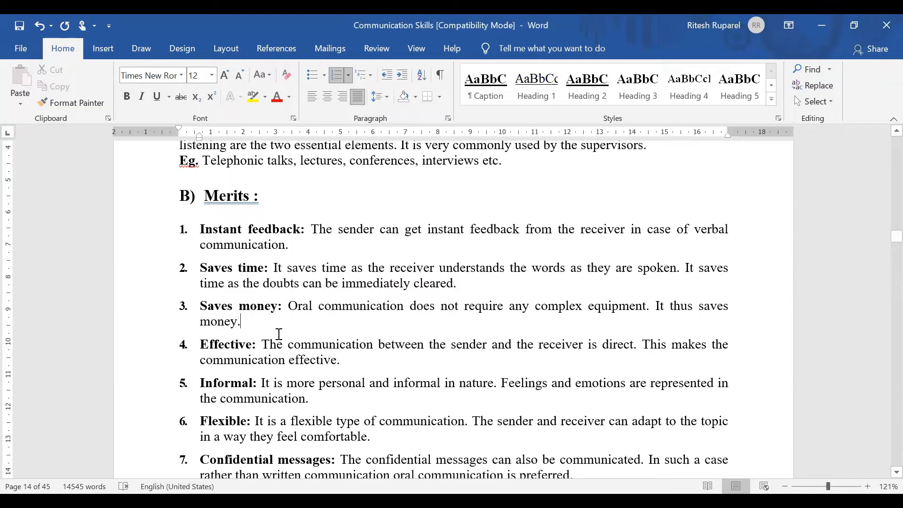
{"action": "mouse_move", "coordinate": [222, 345]}
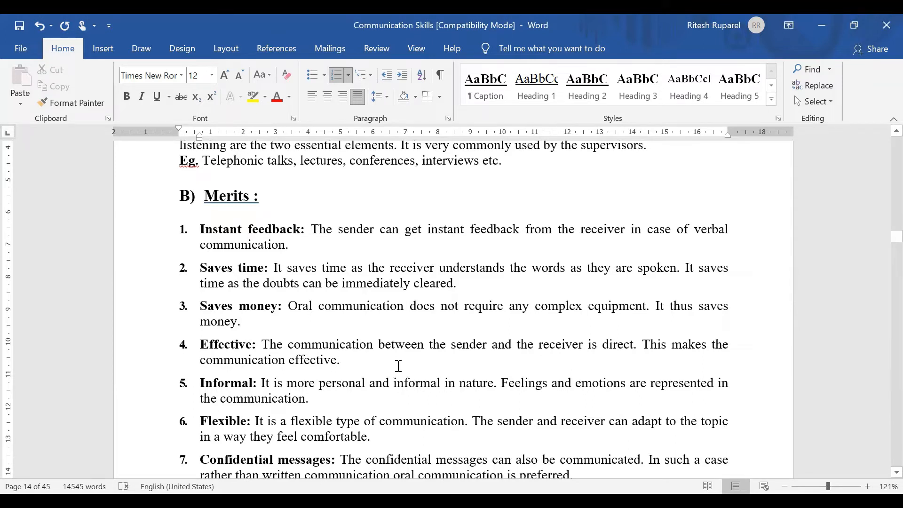
{"action": "mouse_move", "coordinate": [403, 369]}
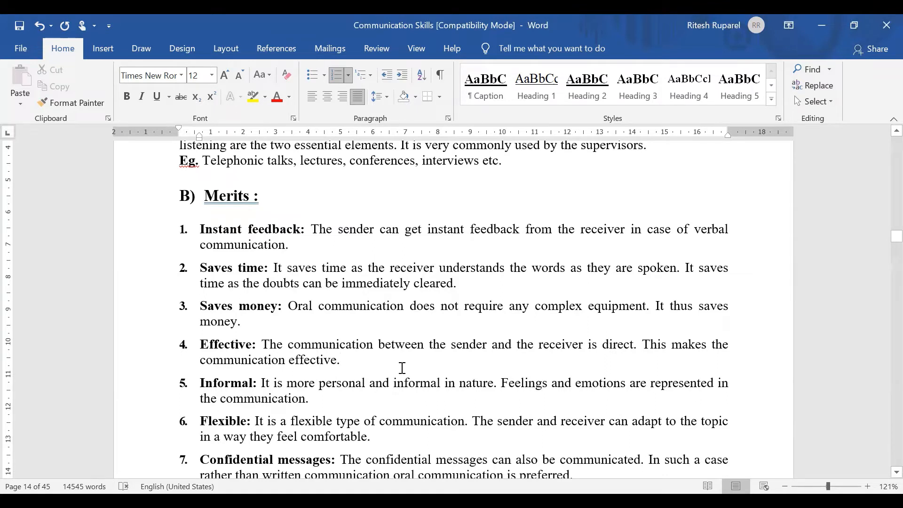
{"action": "left_click", "coordinate": [338, 360]}
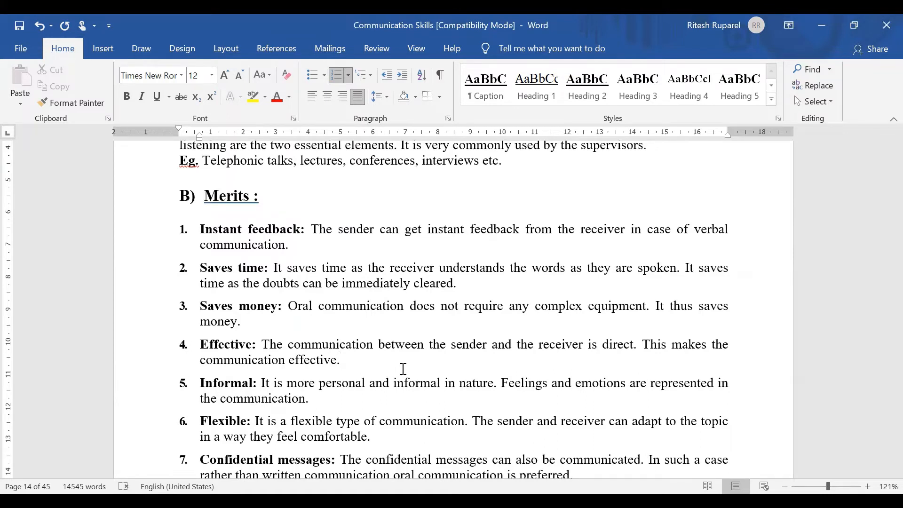
{"action": "left_click", "coordinate": [339, 360]}
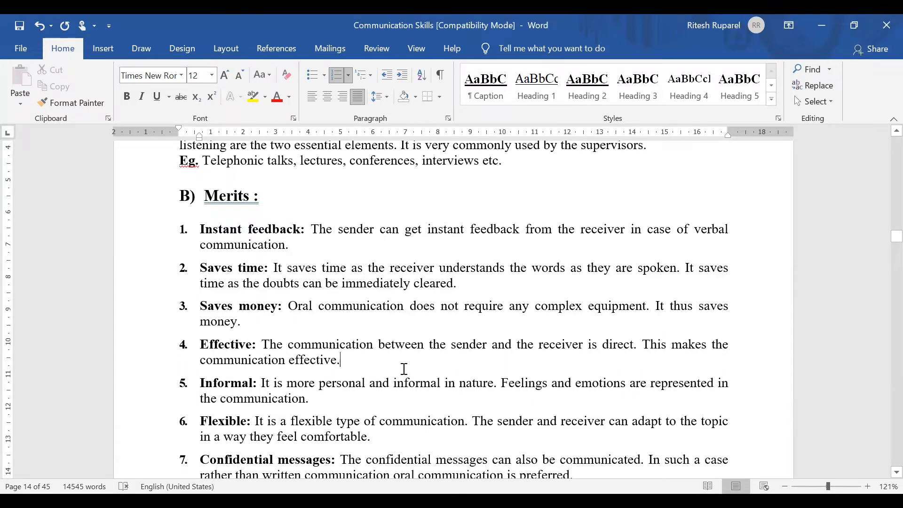
{"action": "scroll", "scroll_direction": "down", "scroll_amount": 3}
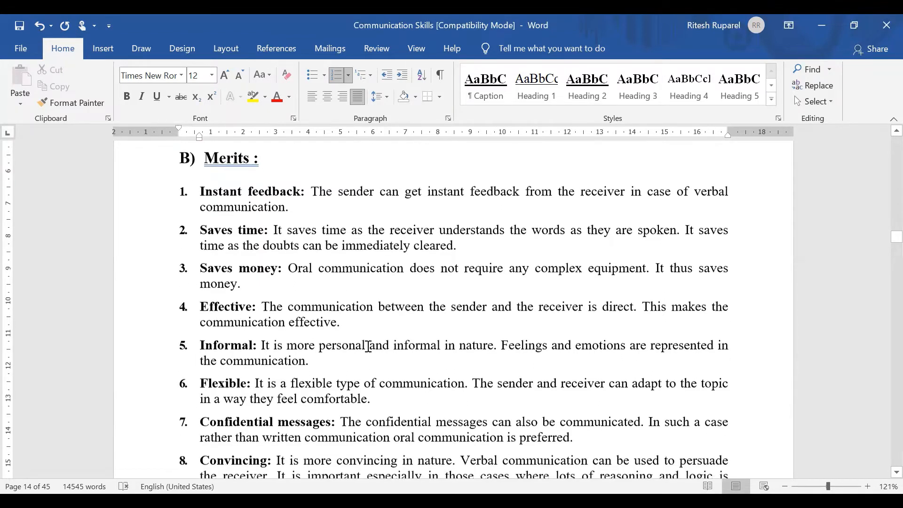
{"action": "scroll", "scroll_direction": "down", "scroll_amount": 3}
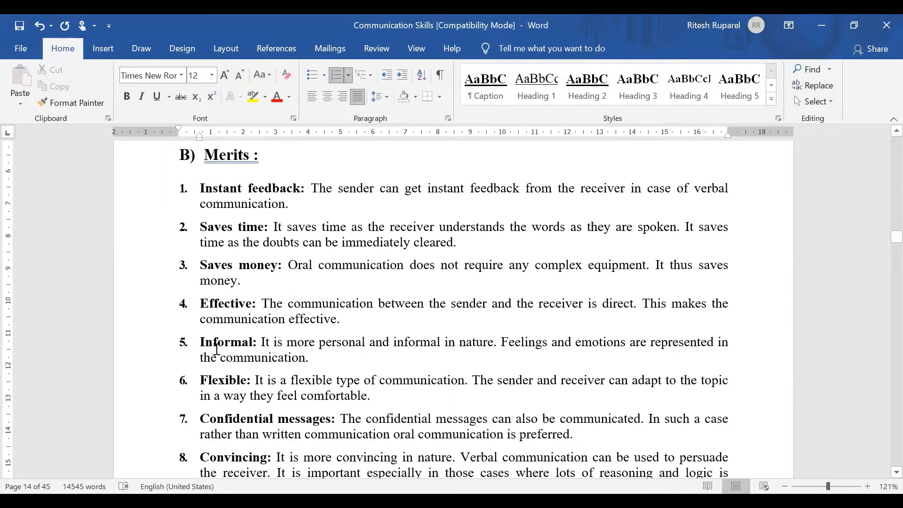
{"action": "mouse_move", "coordinate": [444, 403]}
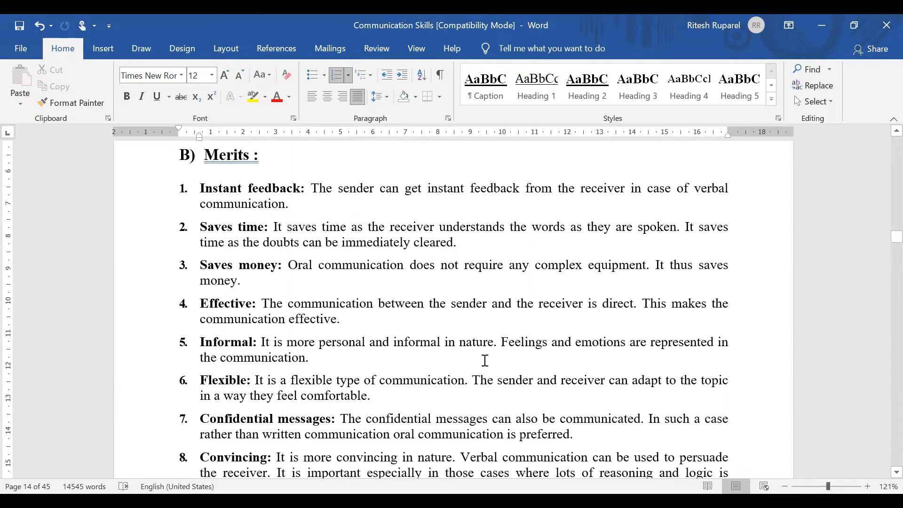
{"action": "left_click", "coordinate": [307, 357]}
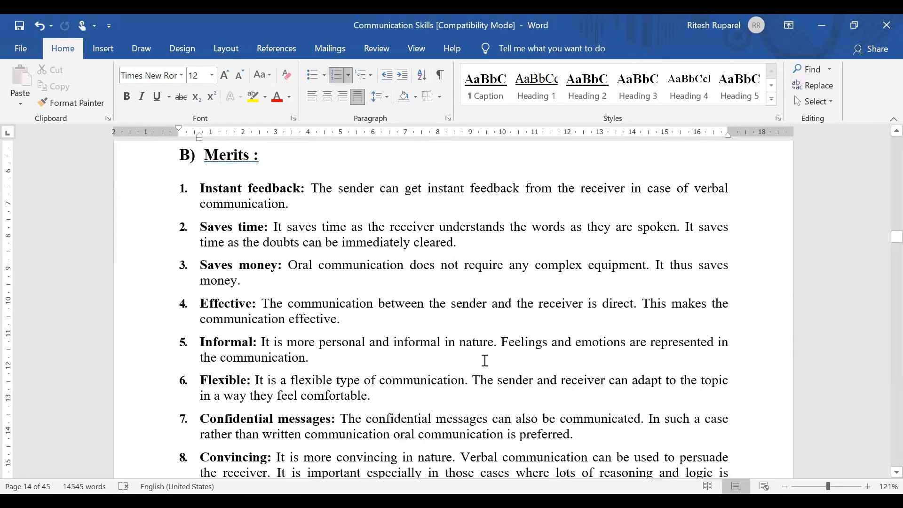
{"action": "left_click", "coordinate": [307, 358]}
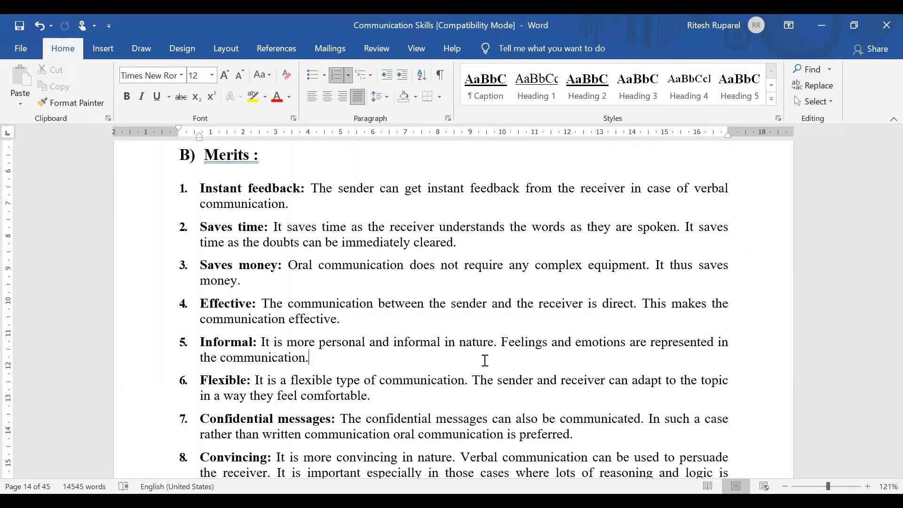
{"action": "mouse_move", "coordinate": [446, 398]}
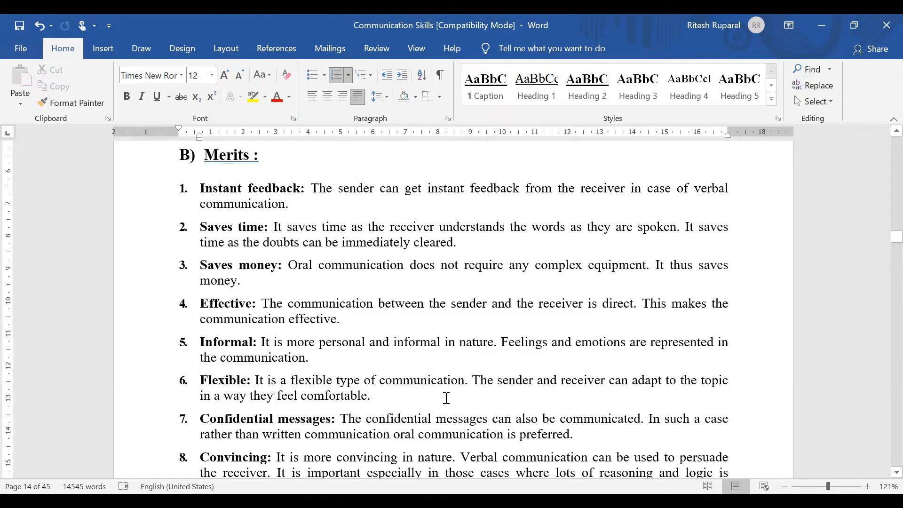
{"action": "left_click", "coordinate": [307, 358]}
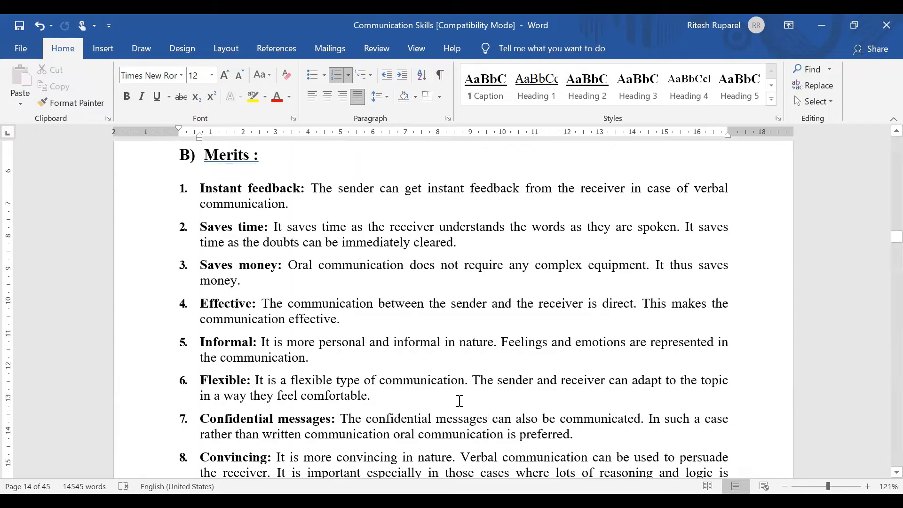
{"action": "left_click", "coordinate": [307, 358]}
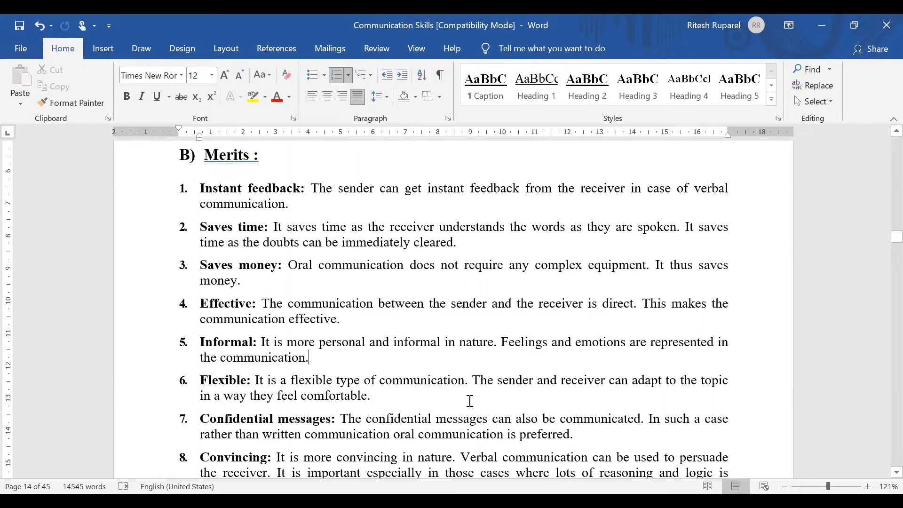
{"action": "scroll", "scroll_direction": "down", "scroll_amount": 3}
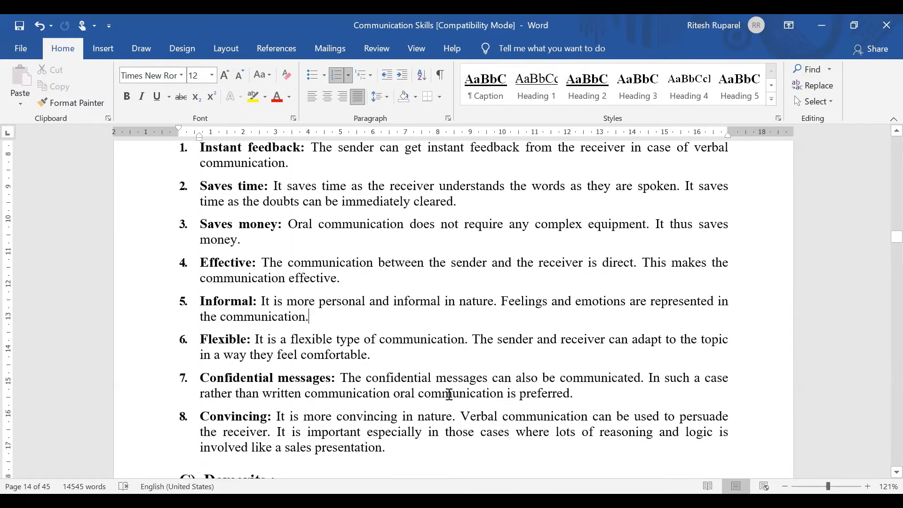
{"action": "scroll", "scroll_direction": "down", "scroll_amount": 3}
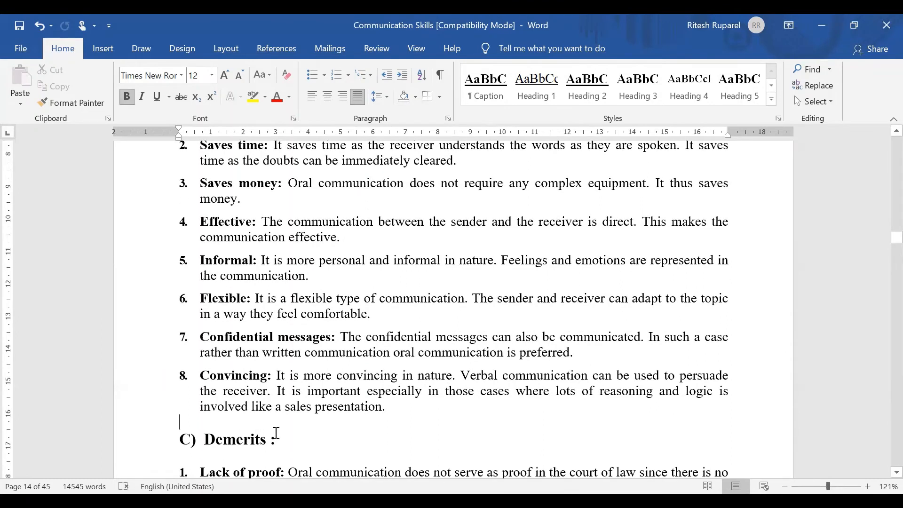
{"action": "mouse_move", "coordinate": [335, 414]}
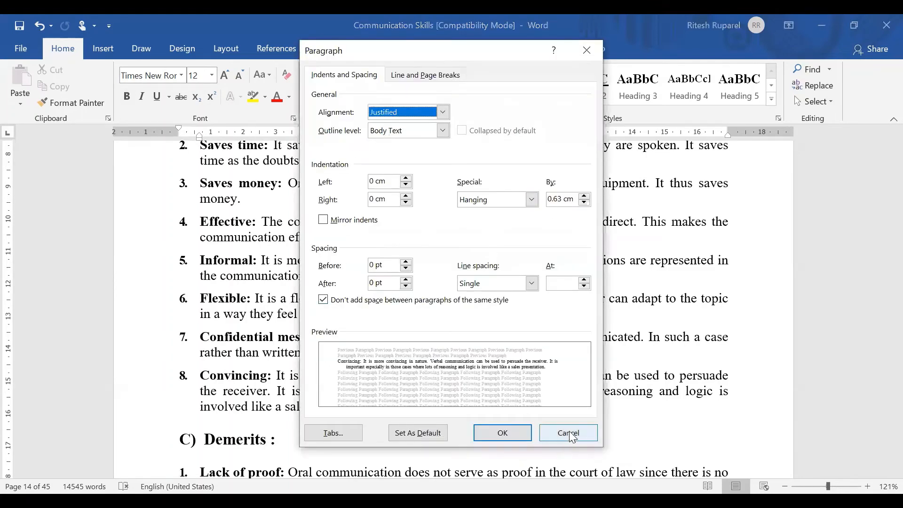
{"action": "left_click", "coordinate": [568, 433]}
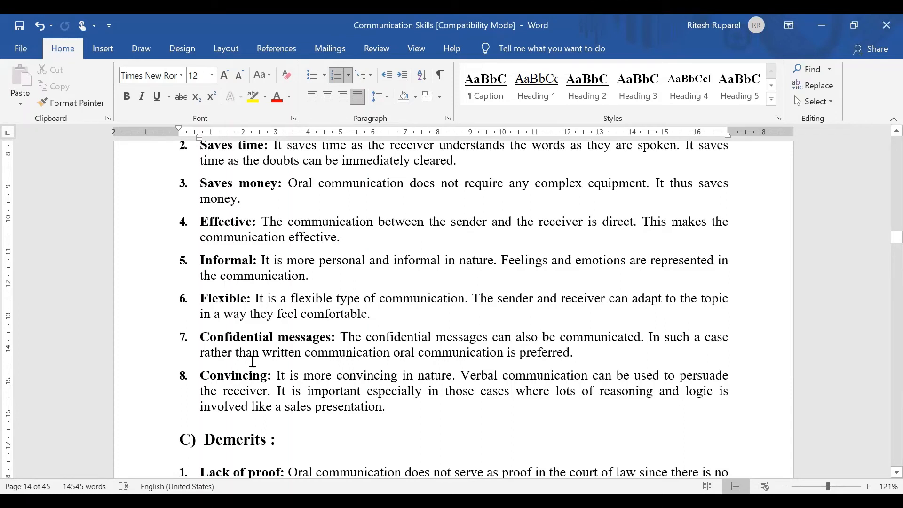
{"action": "left_click", "coordinate": [382, 407]}
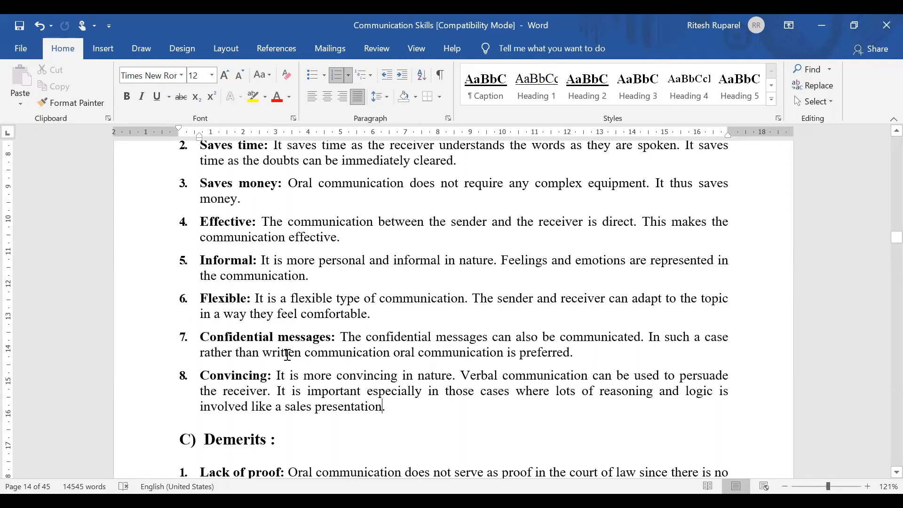
{"action": "left_click_drag", "start_coordinate": [263, 352], "coordinate": [389, 352]}
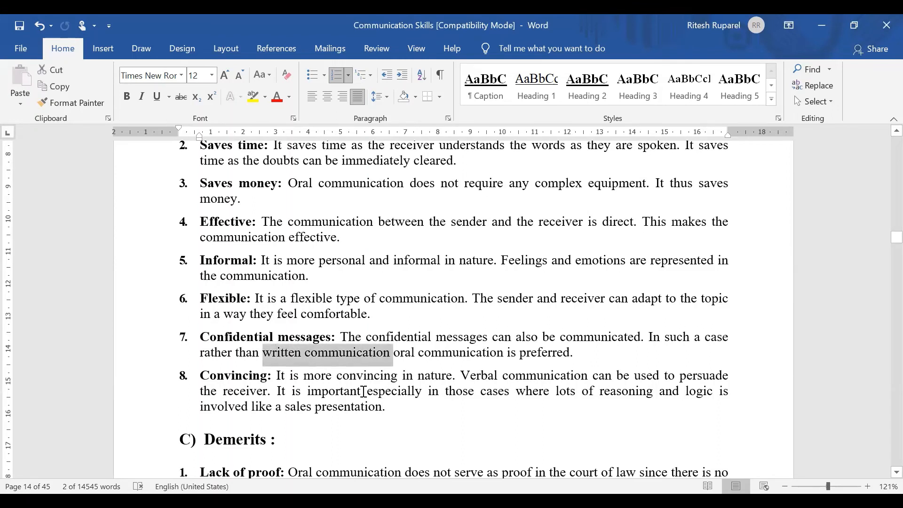
{"action": "left_click", "coordinate": [361, 391]}
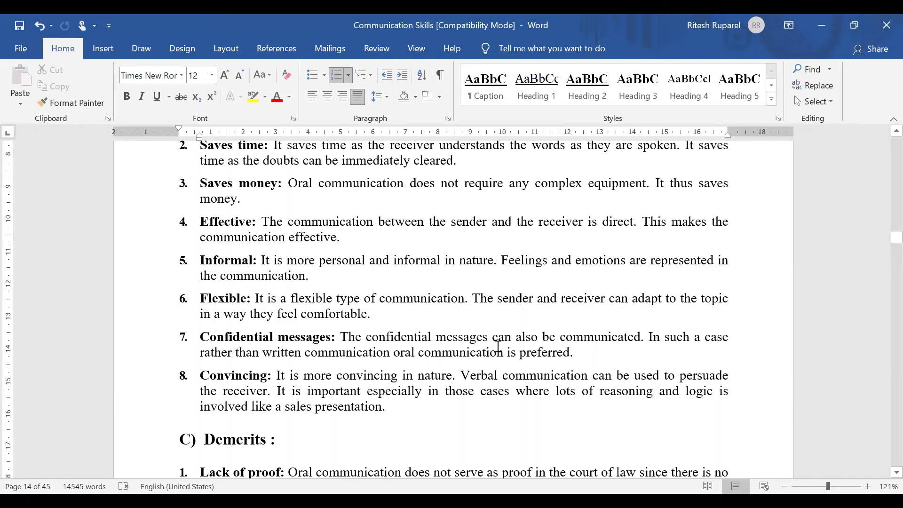
{"action": "left_click", "coordinate": [361, 390]}
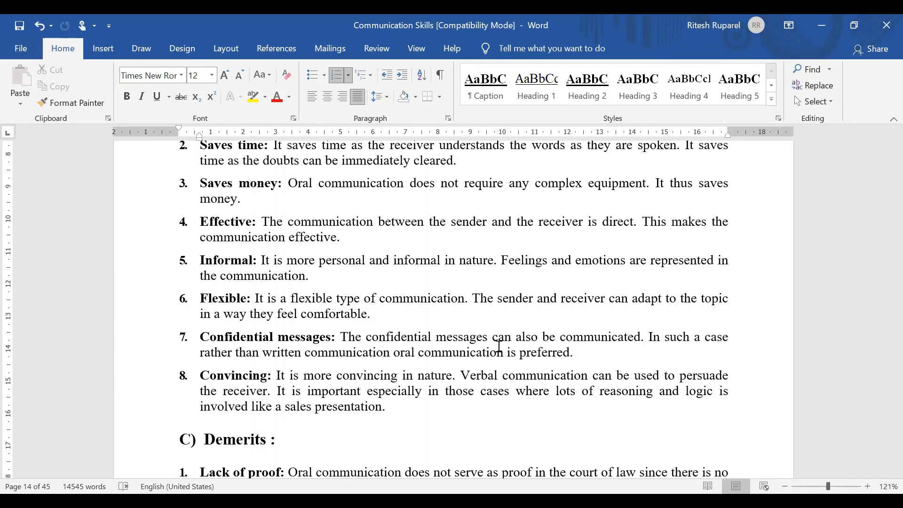
{"action": "left_click", "coordinate": [361, 390]}
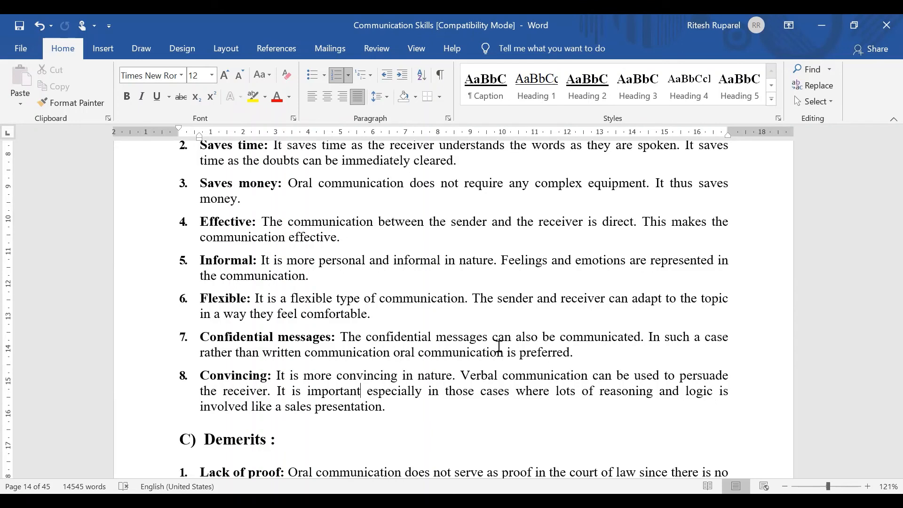